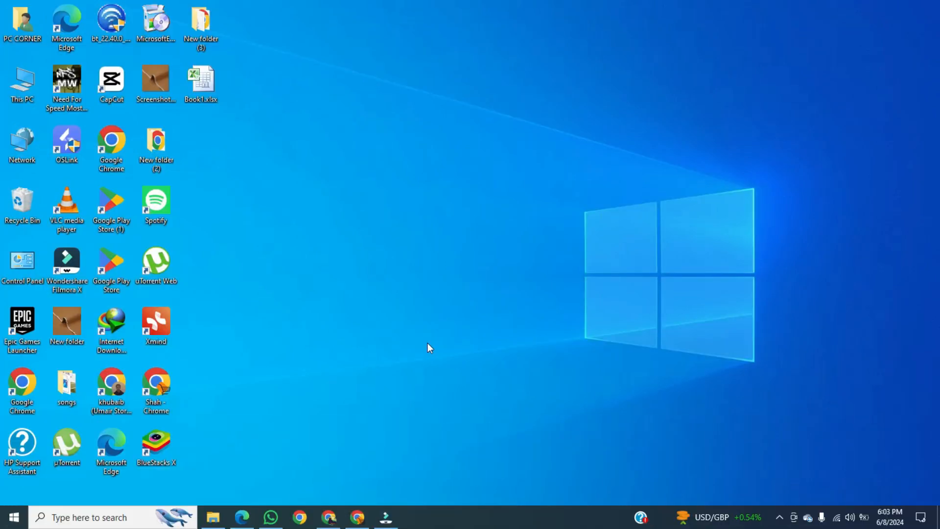
{"action": "mouse_move", "coordinate": [294, 512]}
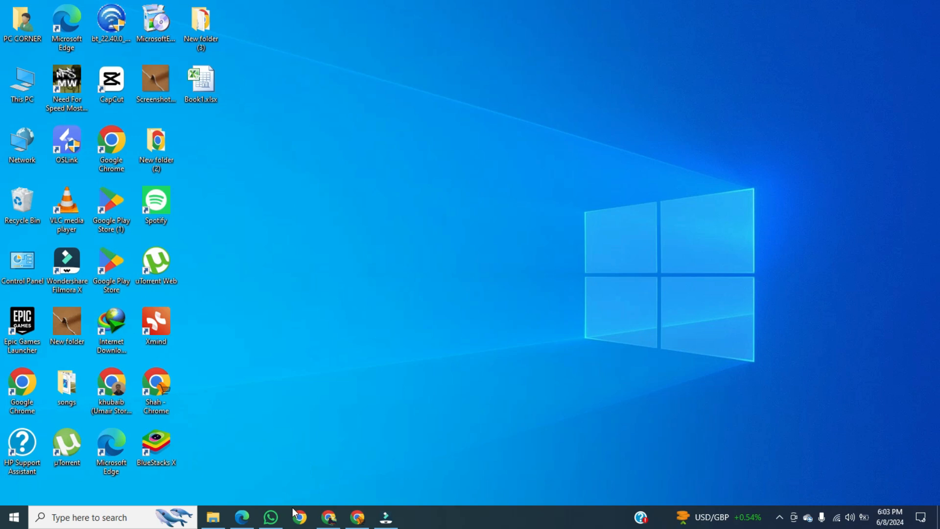
Step: Launch Google Chrome from the taskbar and choose a saved profile
{"action": "left_click", "coordinate": [357, 517]}
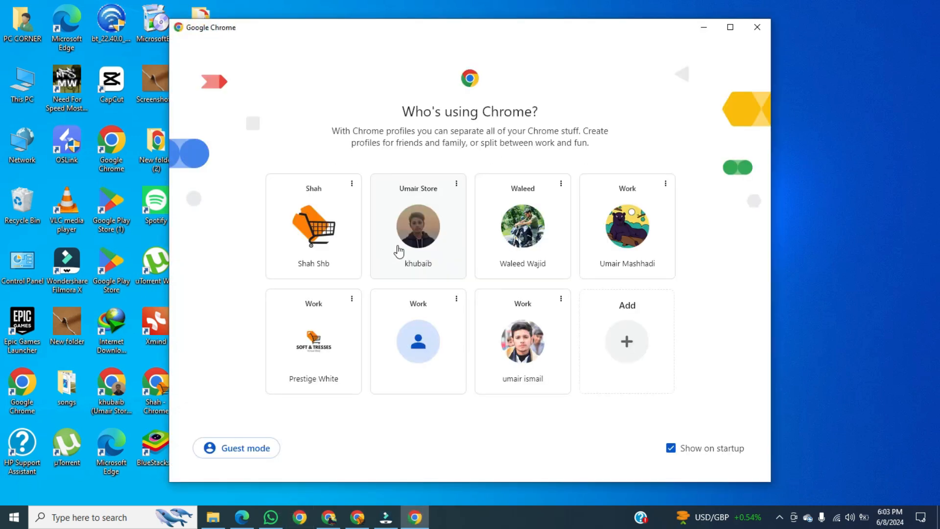
{"action": "left_click", "coordinate": [418, 226]}
{"action": "type", "text": "chat gp"}
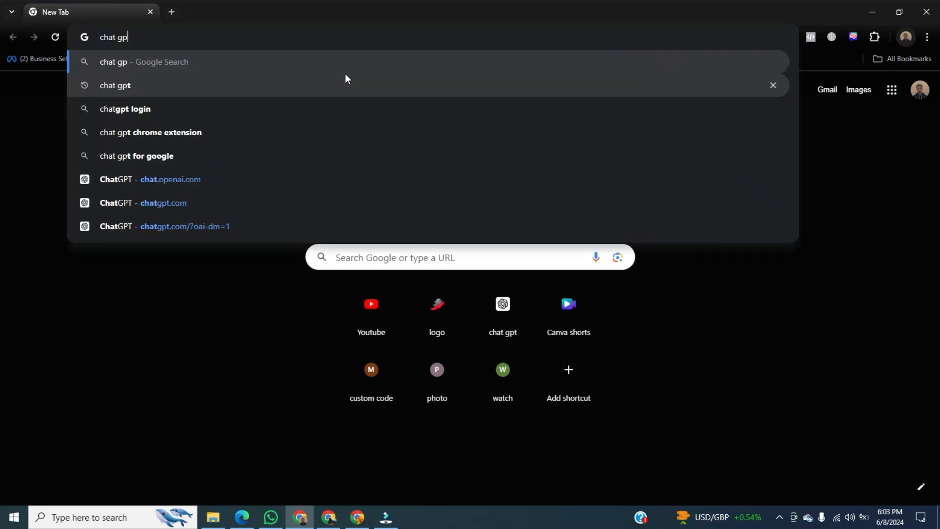
Step: Search Google for 'chat gpt' and open the ChatGPT website from the results
{"action": "key", "text": "Return"}
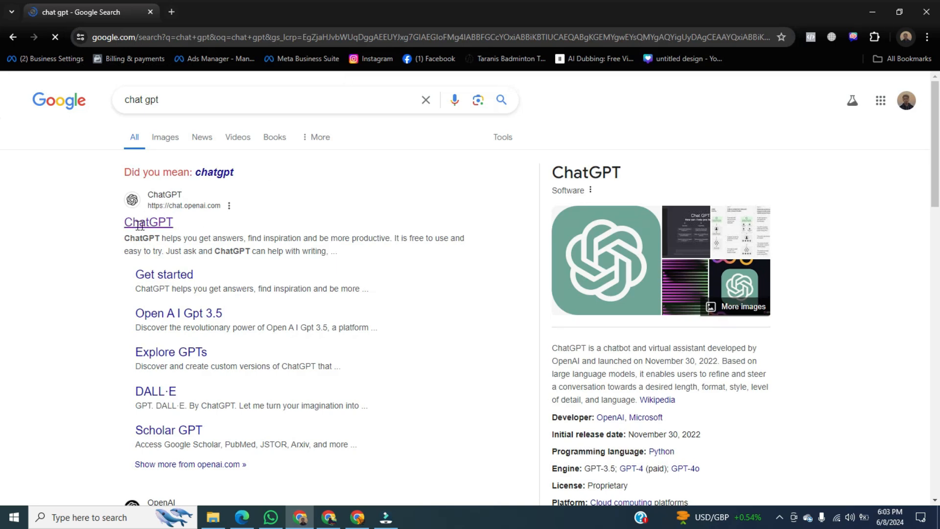
{"action": "left_click", "coordinate": [148, 223]}
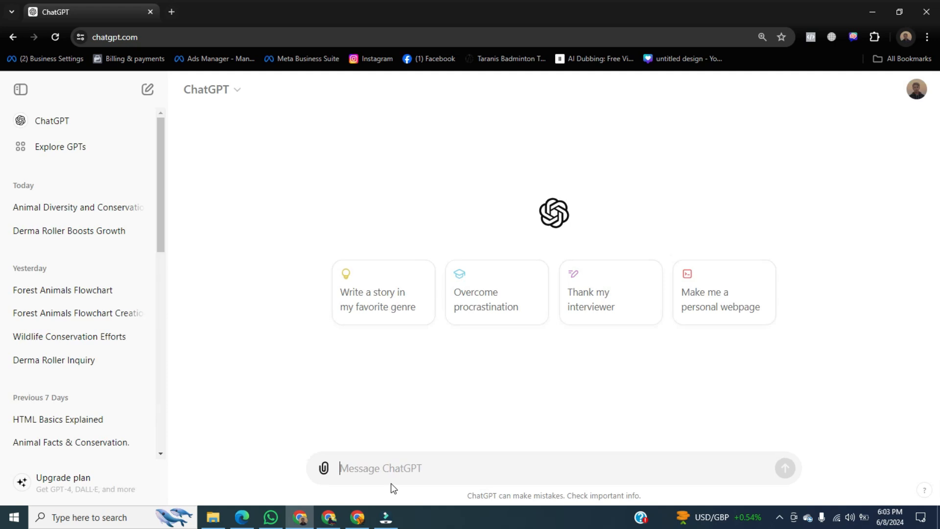
Step: Send ChatGPT the prompt 'write life style of wild animals'
{"action": "type", "text": "write"}
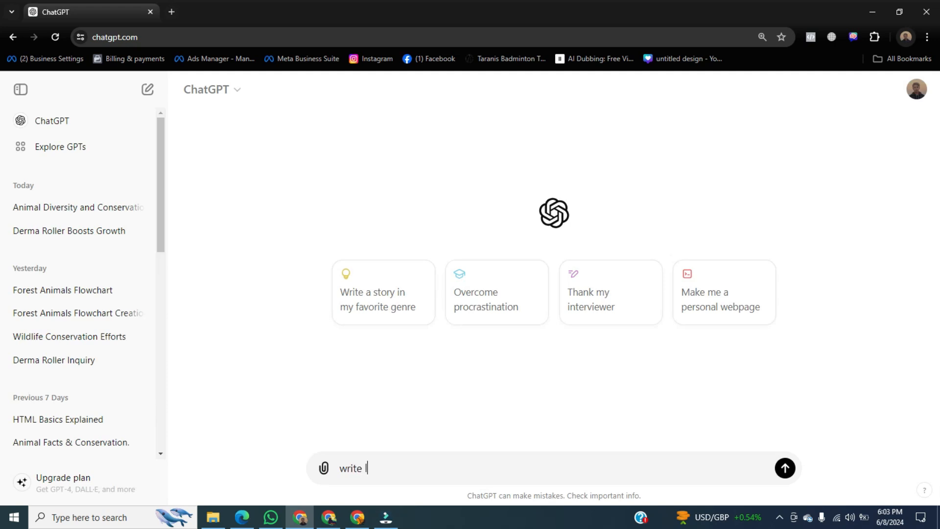
{"action": "type", "text": "life styl"}
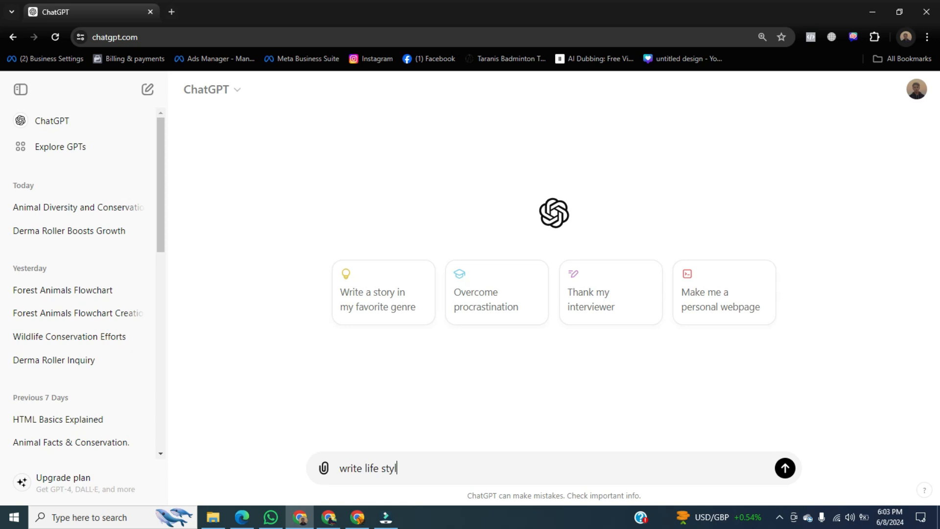
{"action": "type", "text": "e of"}
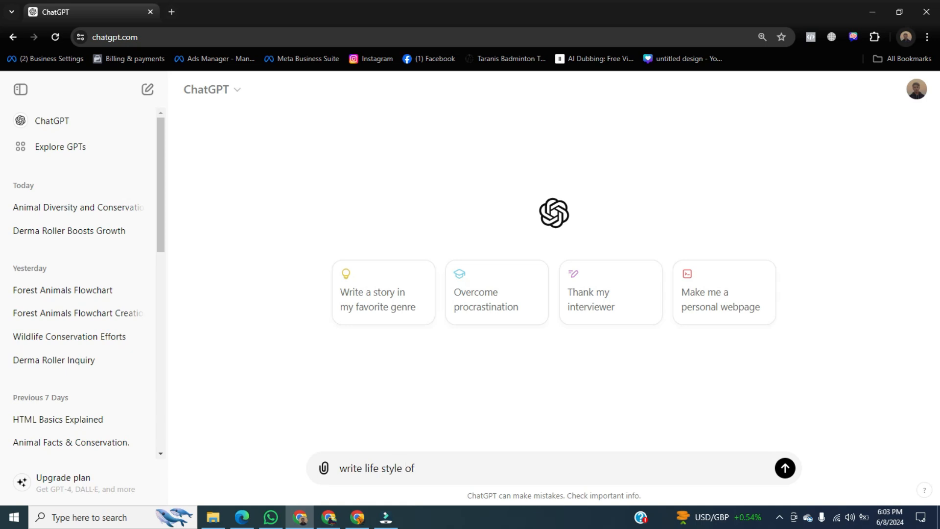
{"action": "type", "text": "wild animals"}
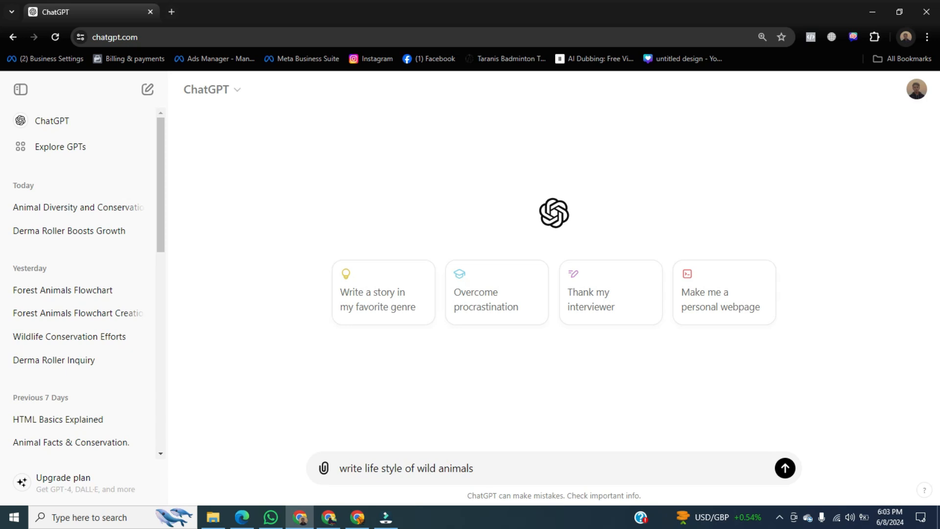
{"action": "left_click", "coordinate": [784, 468]}
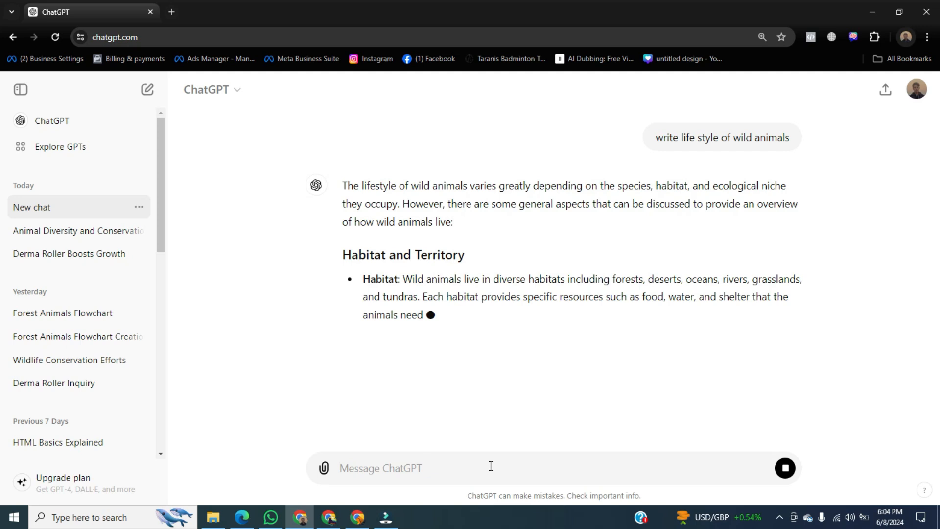
Step: Scroll through the generated wild-animal lifestyle answer down to its summary and back
{"action": "scroll", "scroll_direction": "down", "scroll_amount": 3}
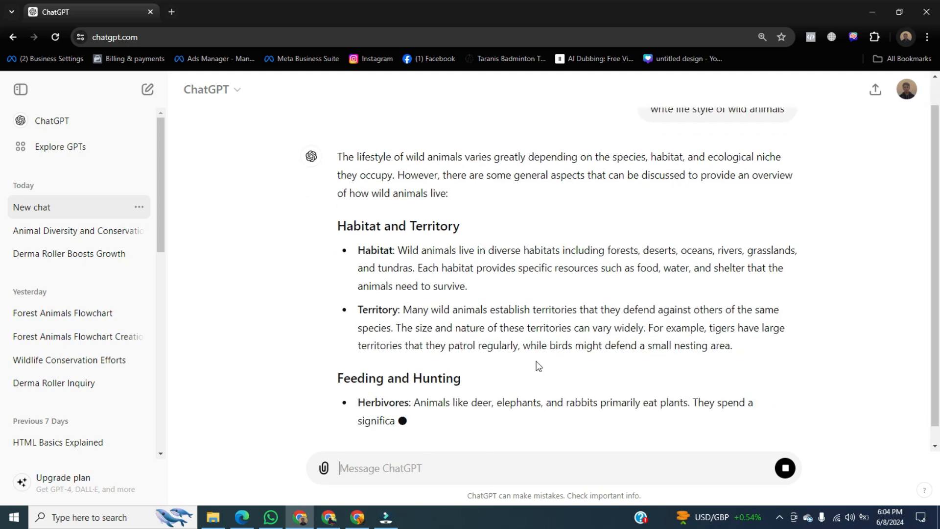
{"action": "scroll", "scroll_direction": "down", "scroll_amount": 3}
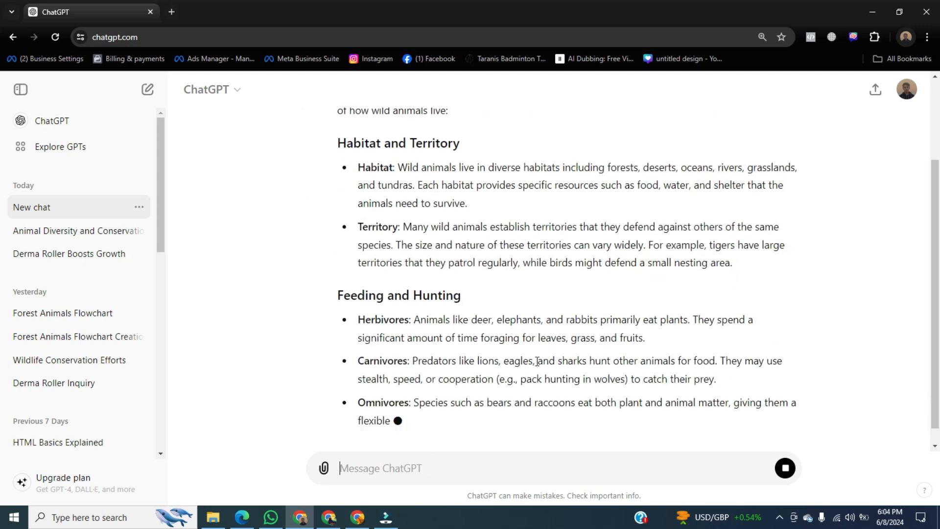
{"action": "scroll", "scroll_direction": "down", "scroll_amount": 3}
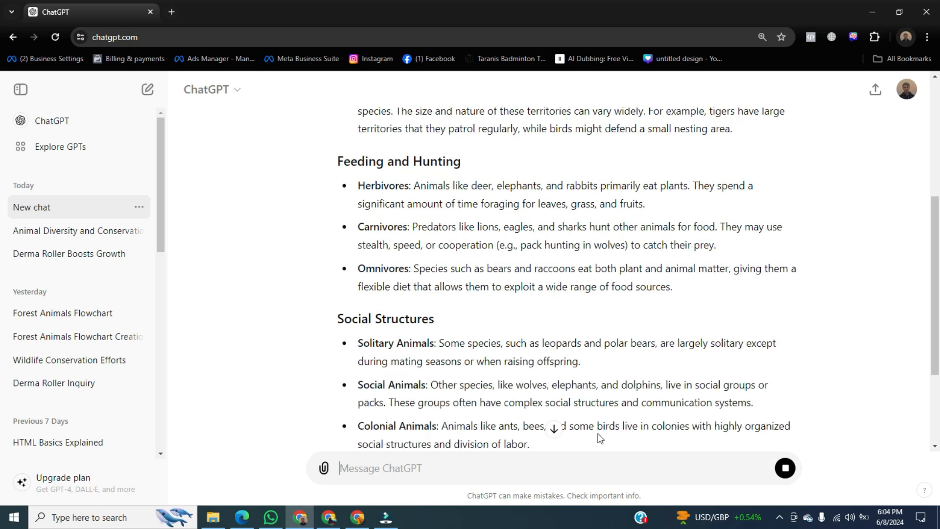
{"action": "scroll", "scroll_direction": "down", "scroll_amount": 3}
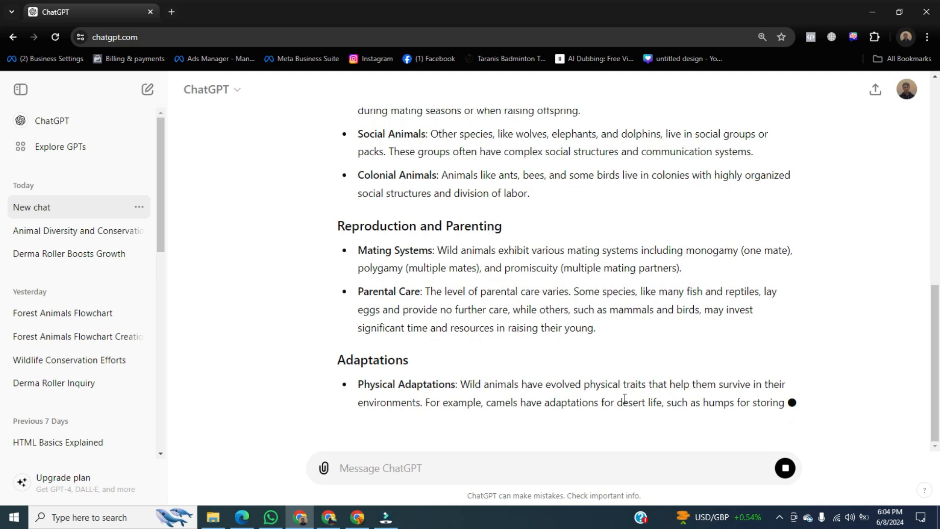
{"action": "scroll", "scroll_direction": "down", "scroll_amount": 3}
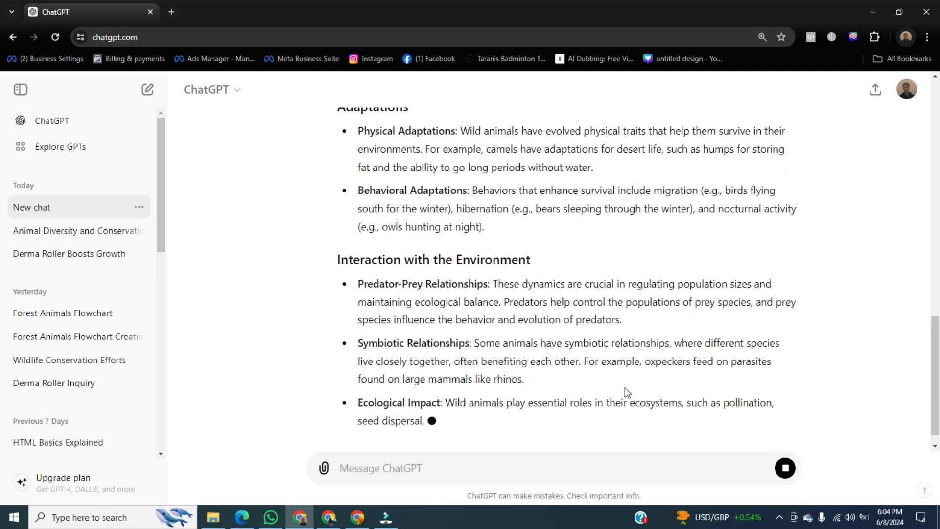
{"action": "scroll", "scroll_direction": "down", "scroll_amount": 3}
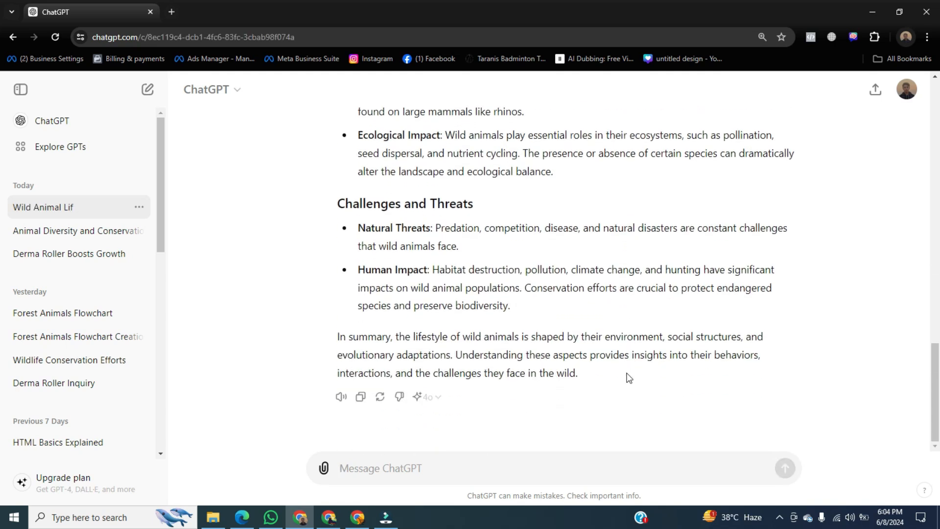
{"action": "scroll", "scroll_direction": "up", "scroll_amount": 3}
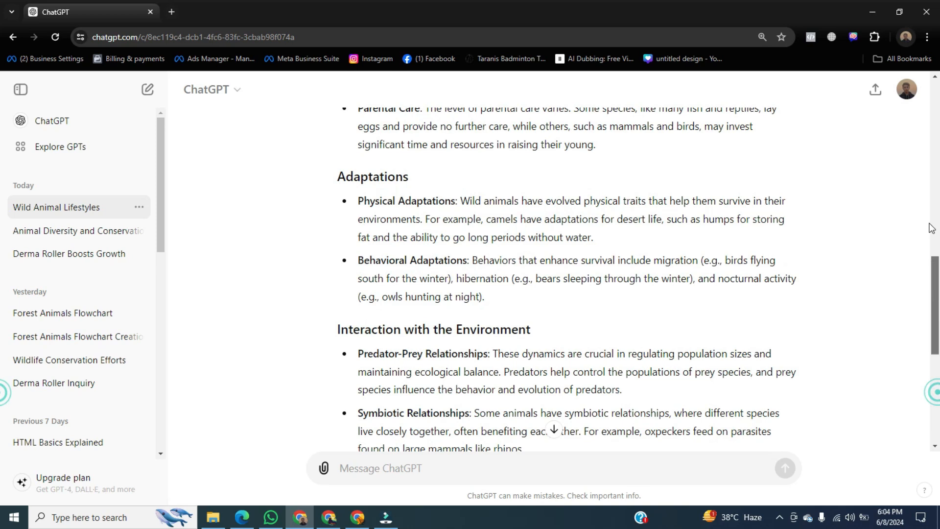
{"action": "scroll", "scroll_direction": "up", "scroll_amount": 3}
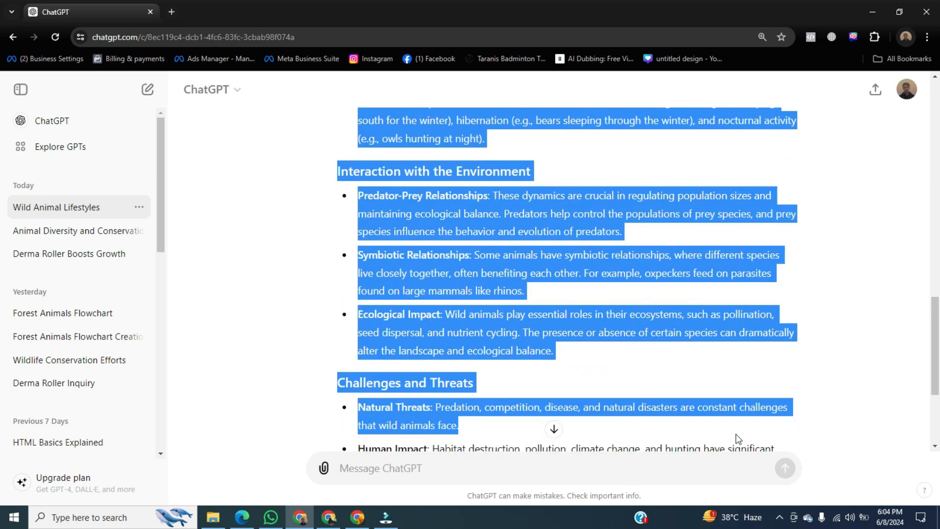
Step: Scroll over the conversation while selecting it from the prompt through the summary
{"action": "scroll", "scroll_direction": "down", "scroll_amount": 3}
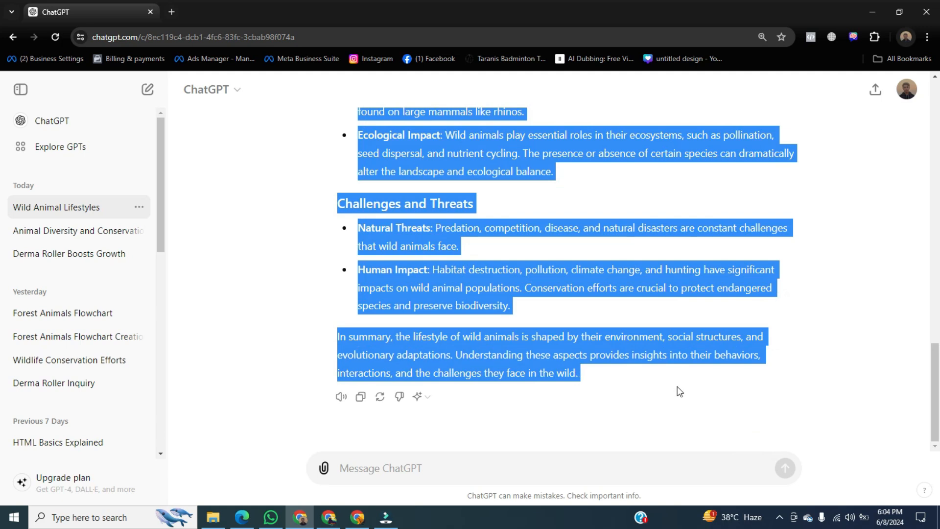
{"action": "scroll", "scroll_direction": "up", "scroll_amount": 3}
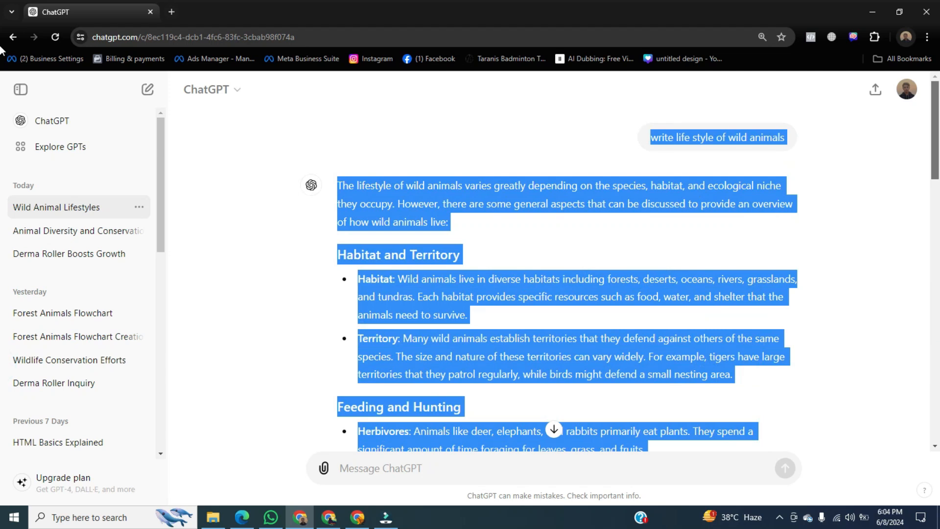
{"action": "mouse_move", "coordinate": [153, 525]}
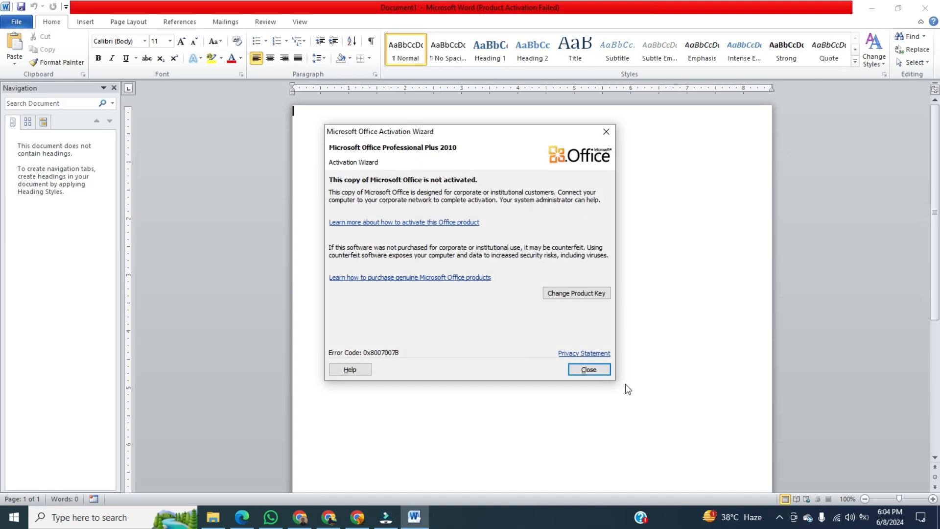
Step: Close the Microsoft Office Activation Wizard over the blank document
{"action": "left_click", "coordinate": [587, 369]}
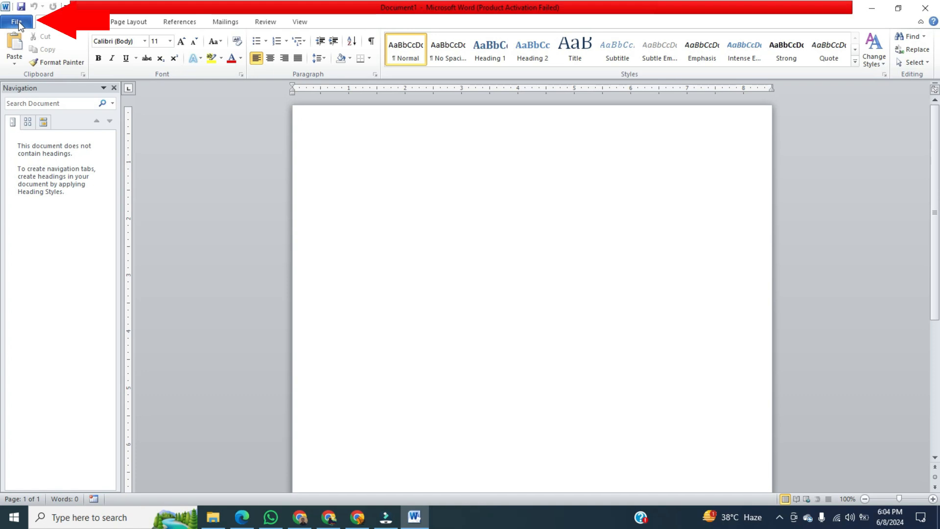
Step: Set the page margins to the Narrow preset, 0.5 inch on all sides, via File > Print
{"action": "left_click", "coordinate": [17, 22]}
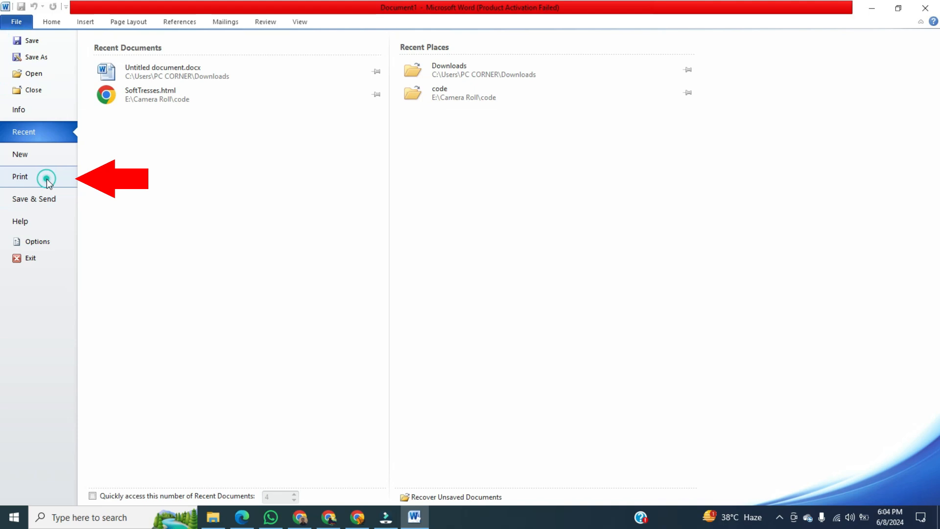
{"action": "left_click", "coordinate": [19, 176]}
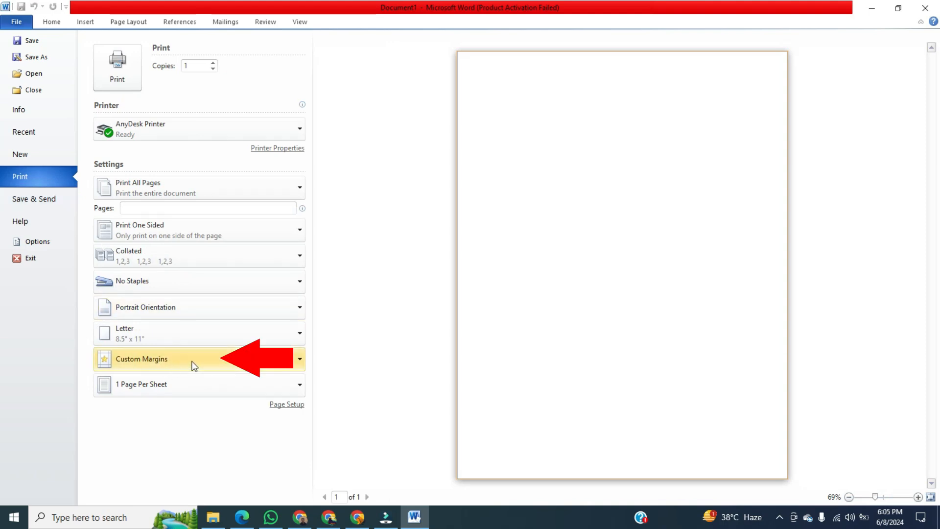
{"action": "left_click", "coordinate": [297, 358]}
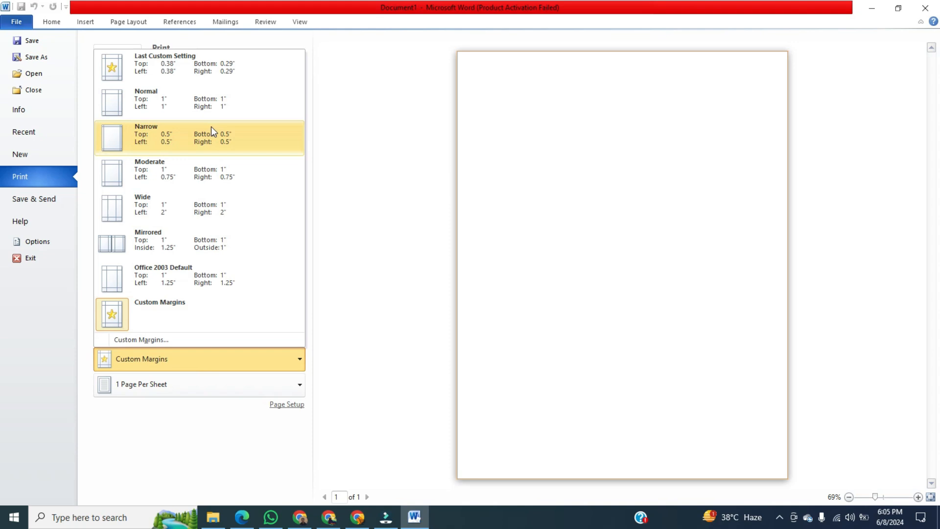
{"action": "mouse_move", "coordinate": [240, 140]}
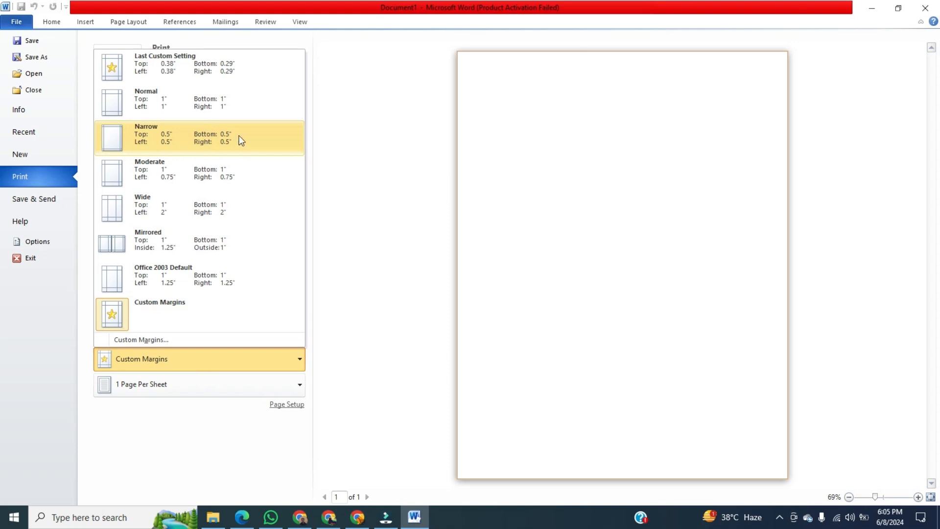
{"action": "left_click", "coordinate": [198, 137]}
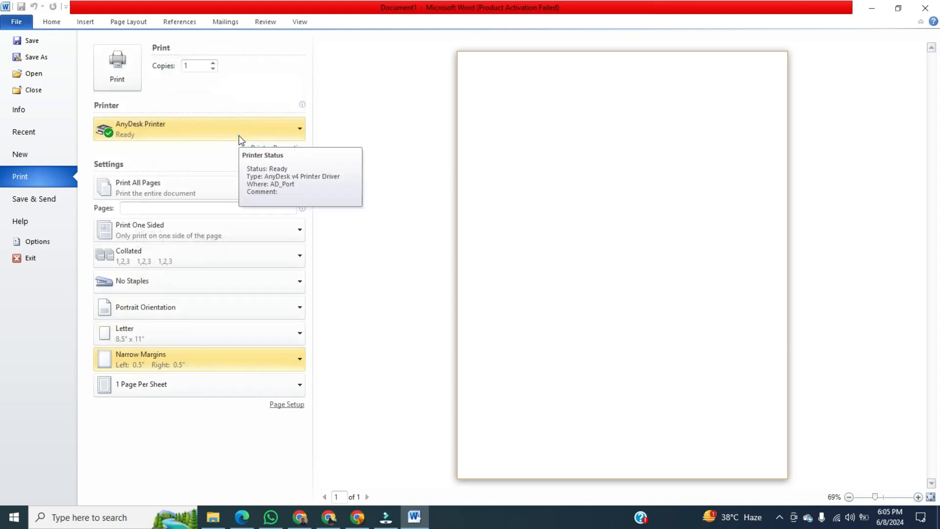
{"action": "mouse_move", "coordinate": [52, 22]}
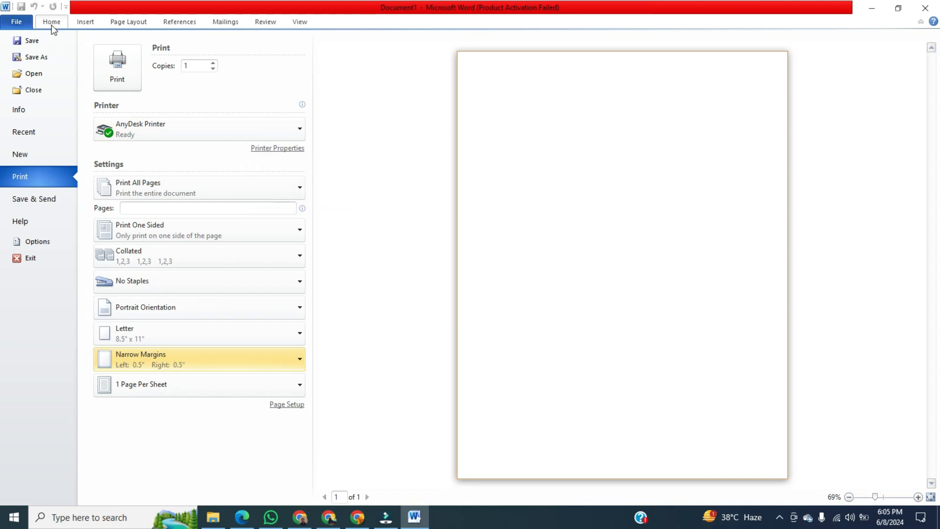
Step: Paste the copied ChatGPT article into the document with Keep Source Formatting
{"action": "left_click", "coordinate": [51, 22]}
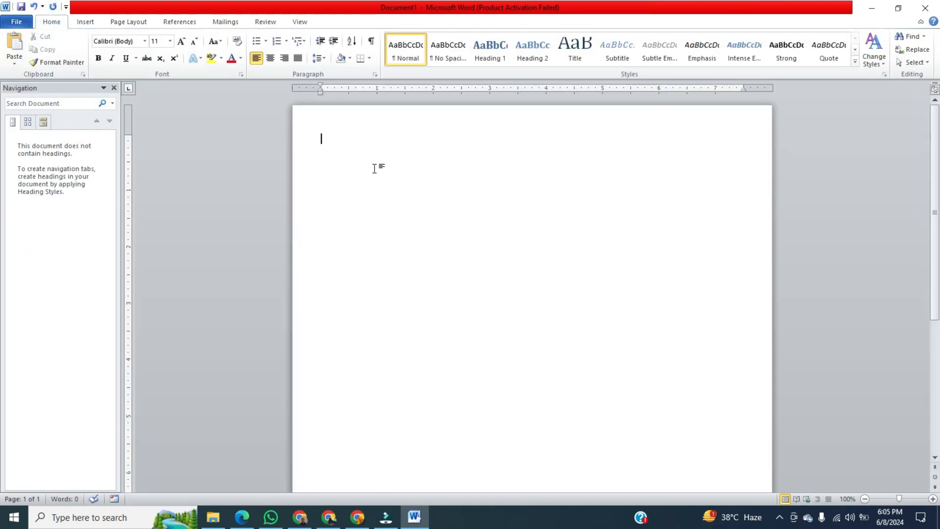
{"action": "right_click", "coordinate": [373, 169]}
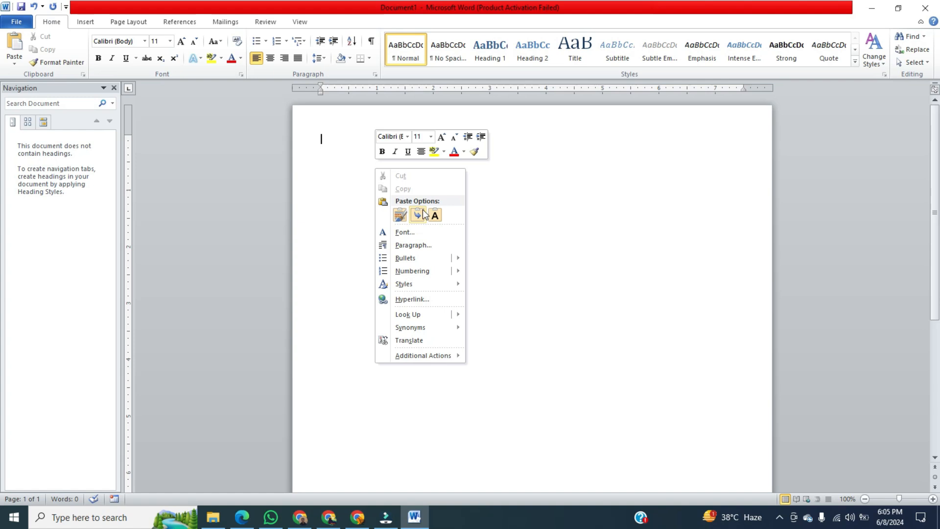
{"action": "left_click", "coordinate": [398, 215]}
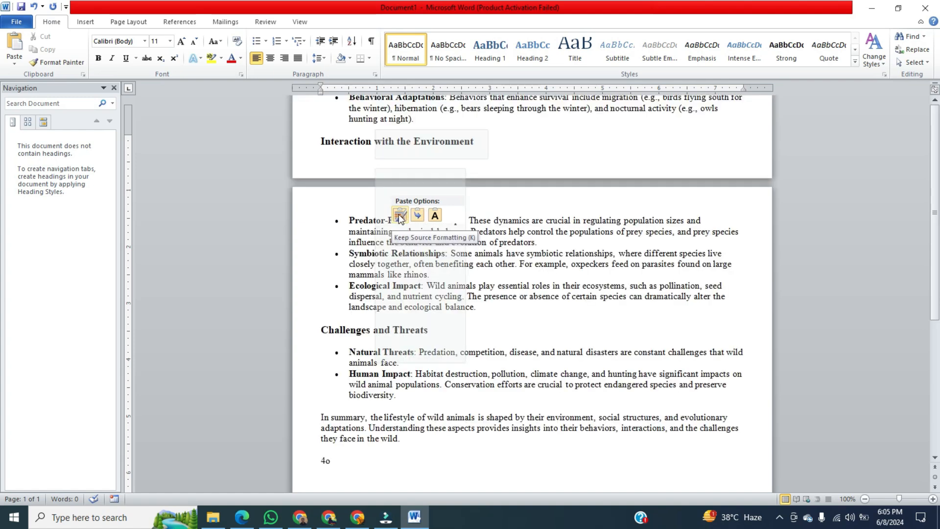
{"action": "left_click", "coordinate": [399, 215]}
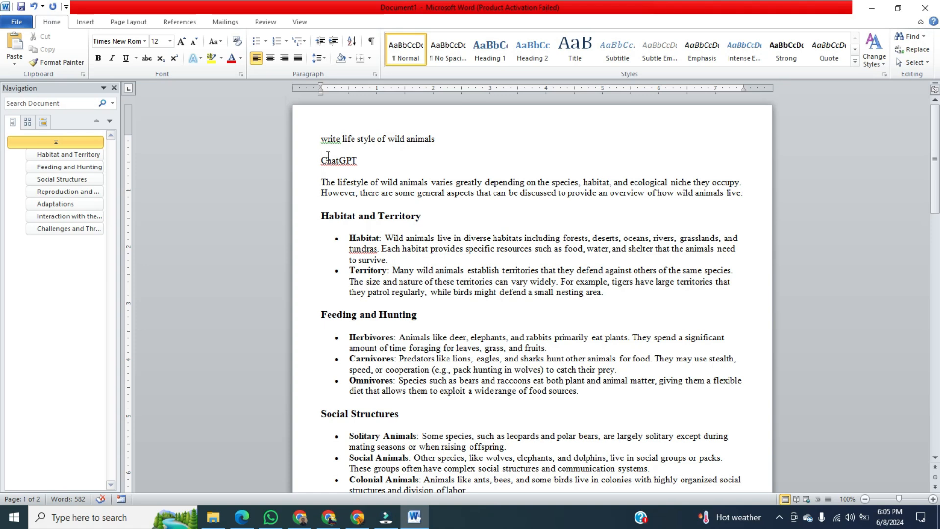
Step: Make the opening line 'write life style of wild animals' bold
{"action": "triple_click", "coordinate": [376, 138]}
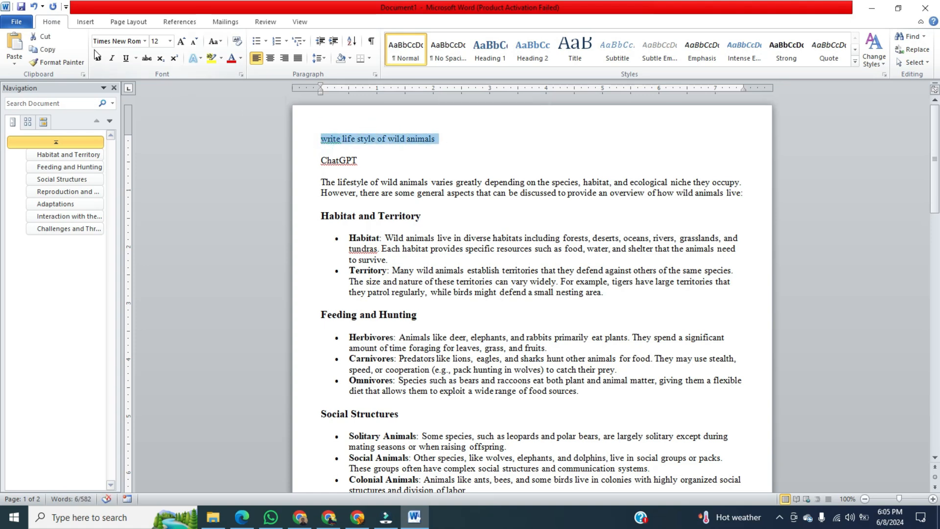
{"action": "left_click", "coordinate": [449, 300]}
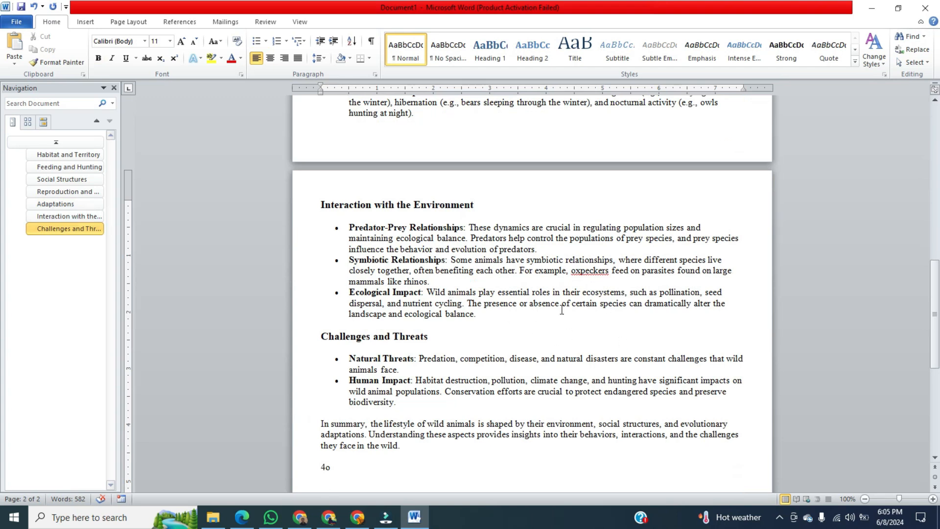
{"action": "scroll", "scroll_direction": "up", "scroll_amount": 3}
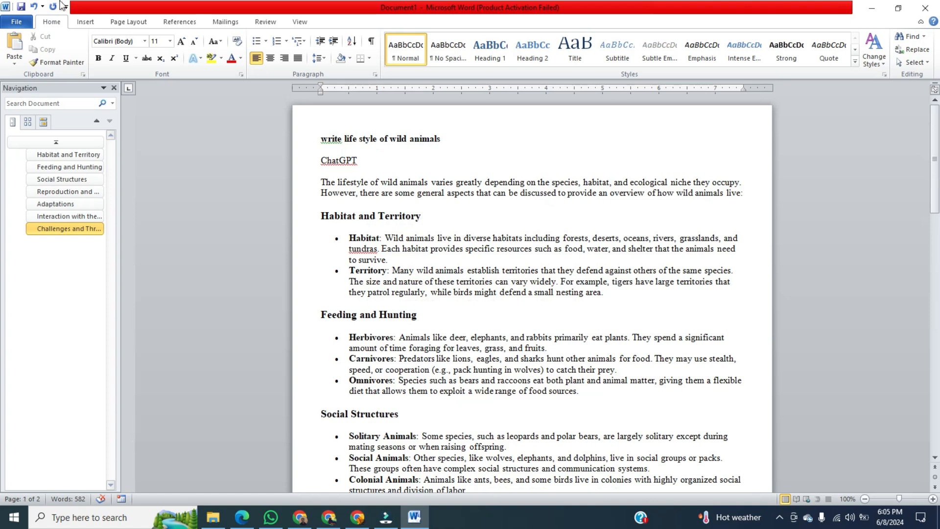
{"action": "mouse_move", "coordinate": [21, 7]}
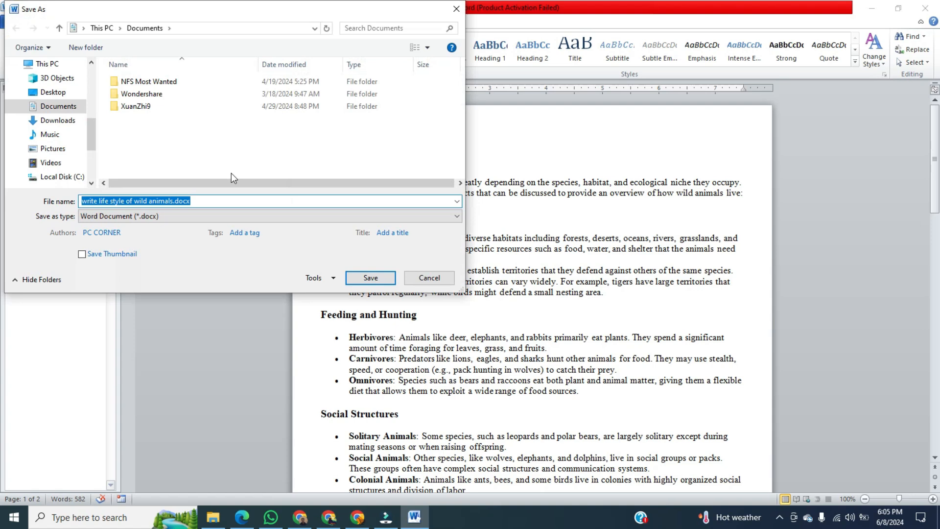
Step: Save the document as 'write life style of wild animals.pdf' in the ART folder on drive E
{"action": "scroll", "scroll_direction": "down", "scroll_amount": 3}
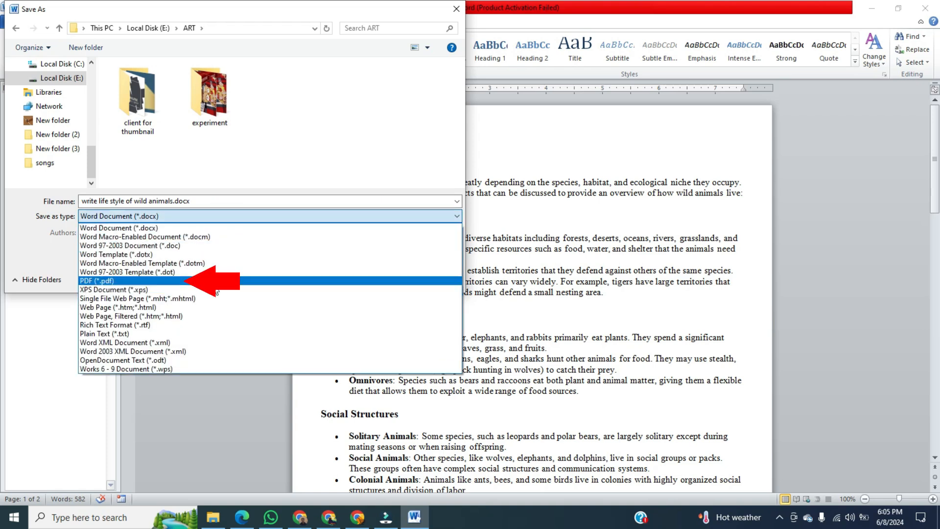
{"action": "left_click", "coordinate": [97, 280]}
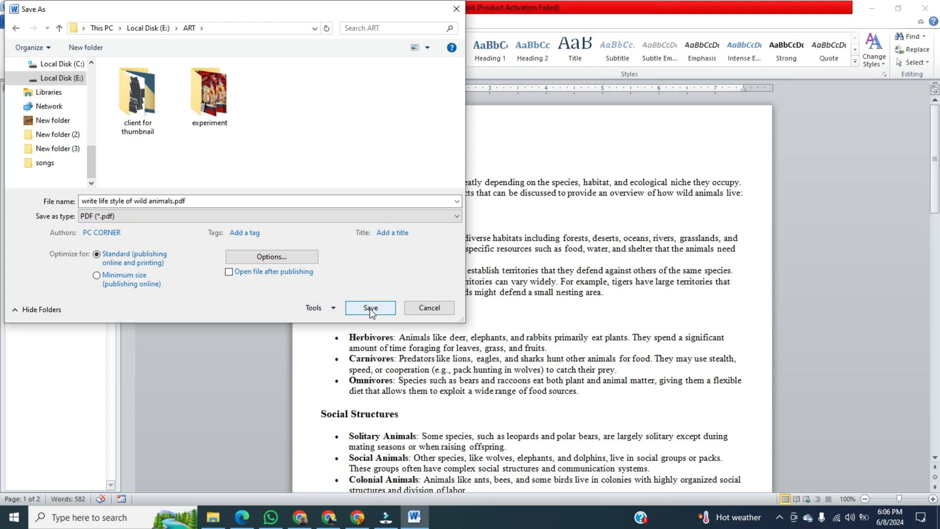
{"action": "left_click", "coordinate": [370, 307]}
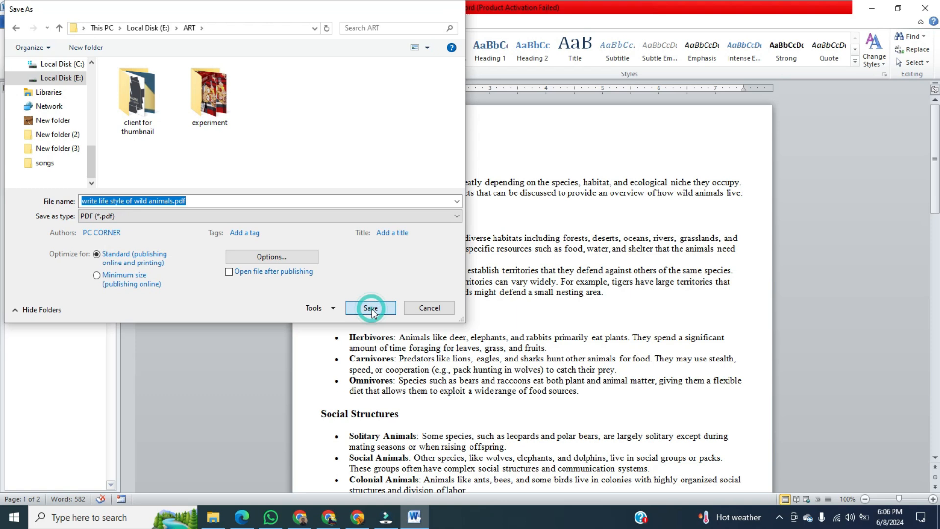
{"action": "left_click", "coordinate": [370, 307]}
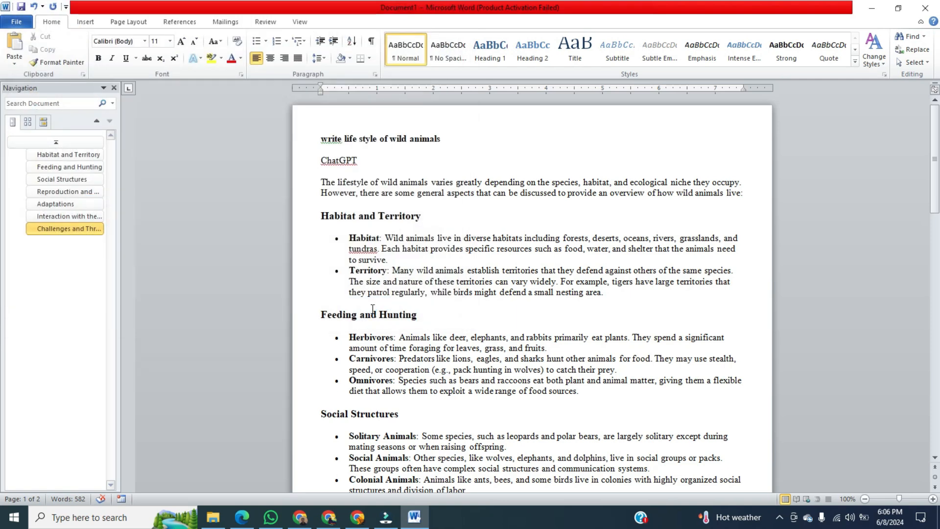
{"action": "mouse_move", "coordinate": [869, 8]}
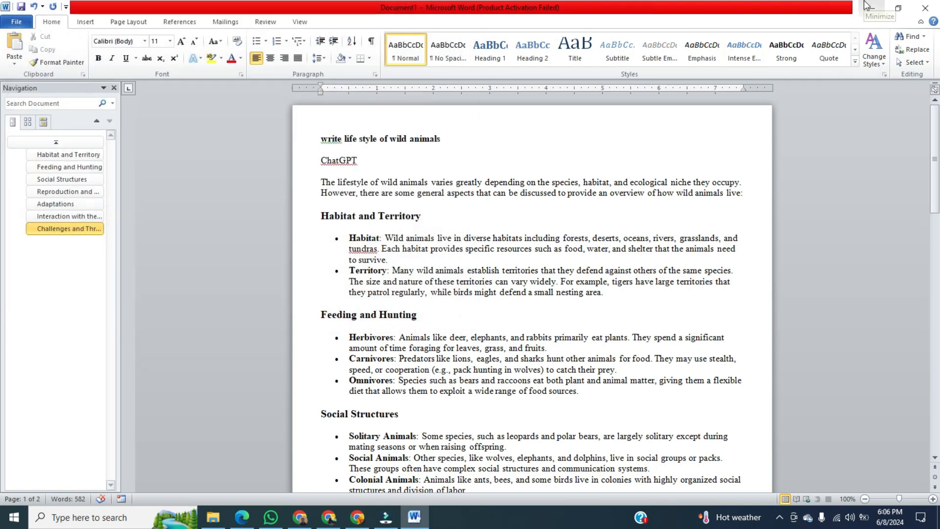
Step: Switch from Word to File Explorer and open 'write life style of wild animals.pdf' from the ART folder
{"action": "left_click", "coordinate": [213, 517]}
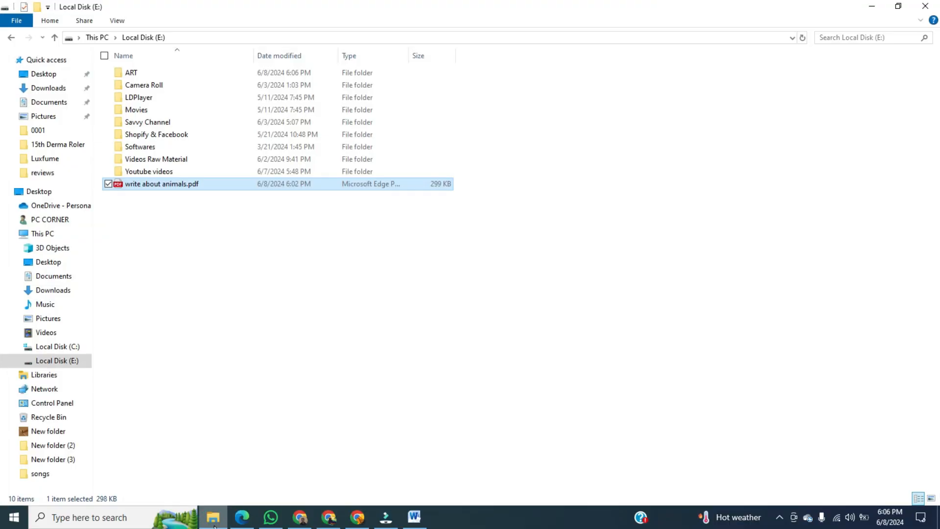
{"action": "mouse_move", "coordinate": [382, 78]}
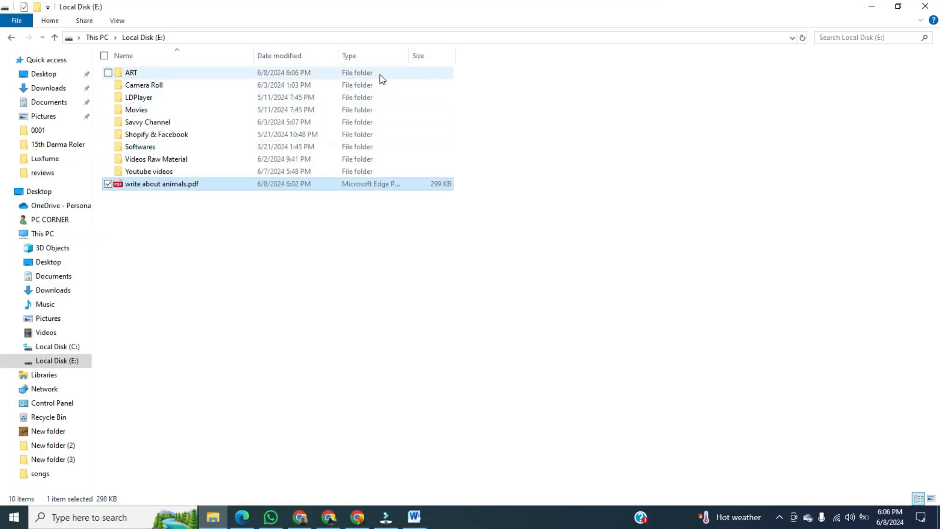
{"action": "double_click", "coordinate": [132, 72]}
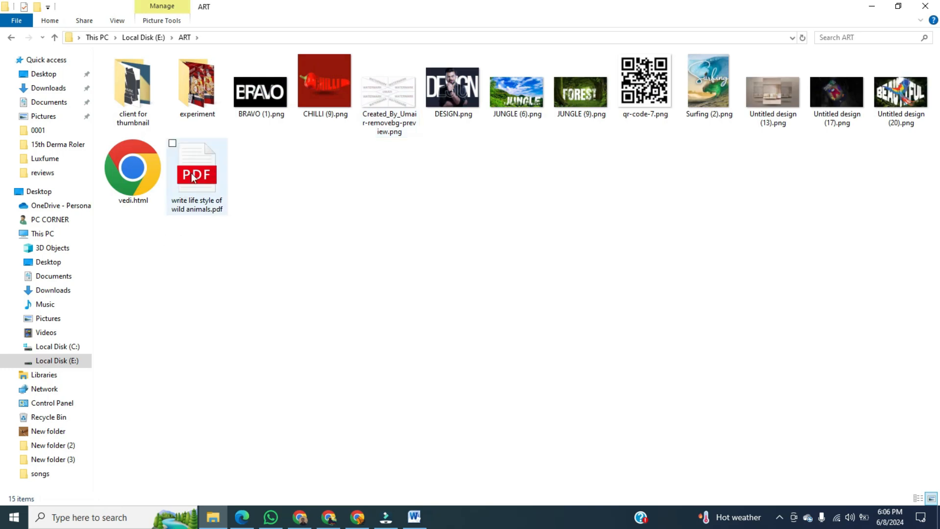
{"action": "mouse_move", "coordinate": [192, 180]}
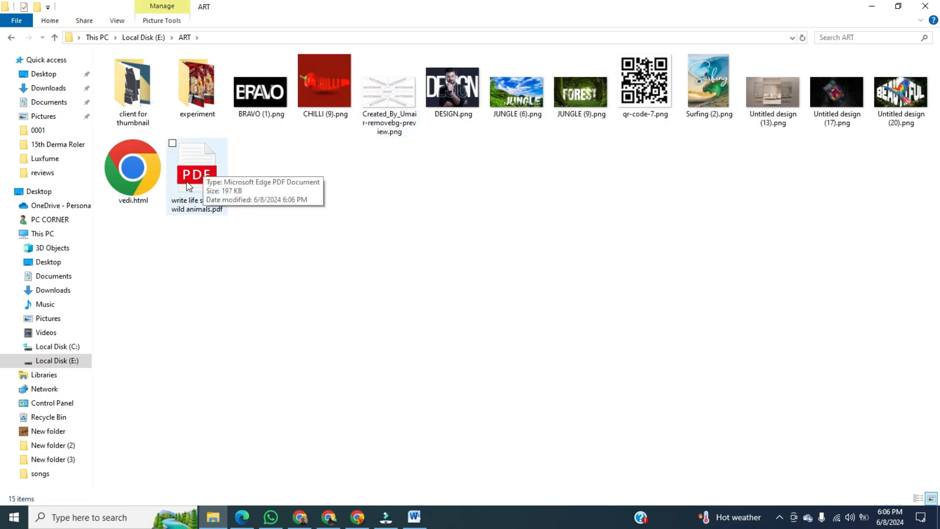
{"action": "double_click", "coordinate": [197, 167]}
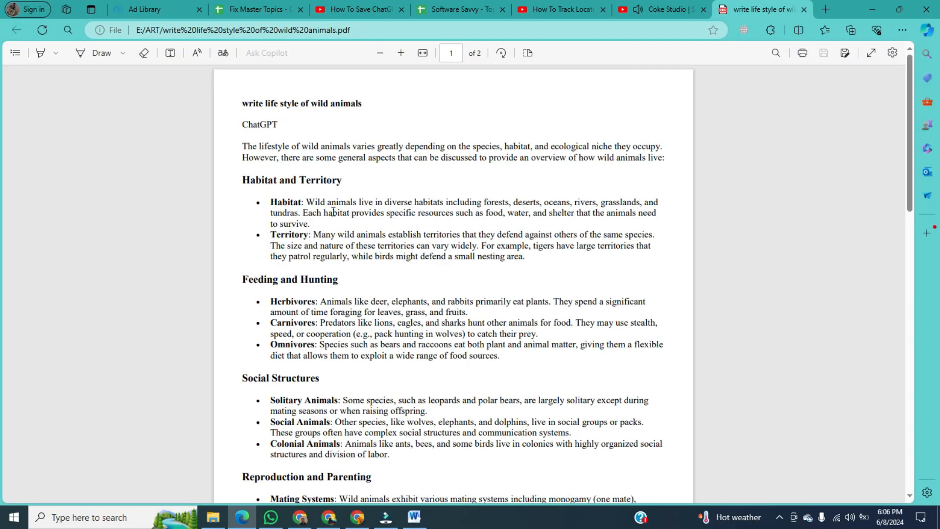
{"action": "scroll", "scroll_direction": "down", "scroll_amount": 3}
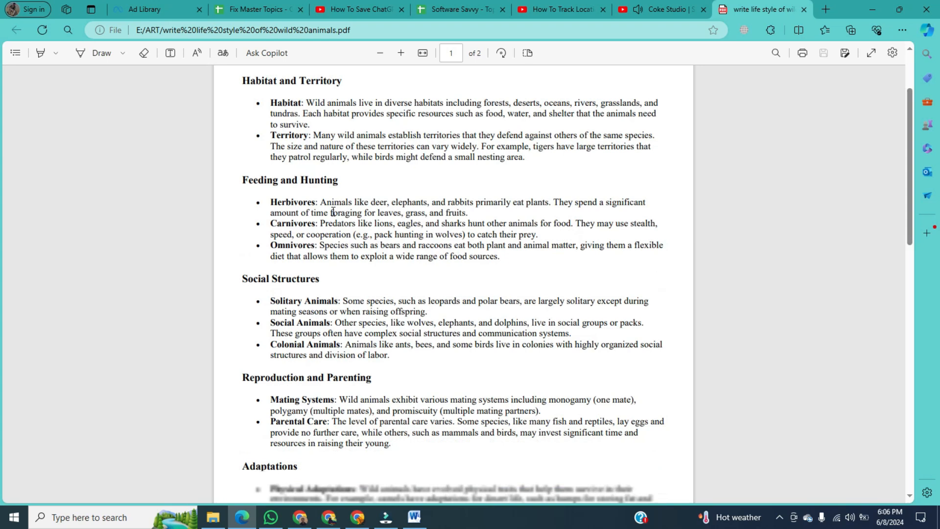
{"action": "scroll", "scroll_direction": "down", "scroll_amount": 3}
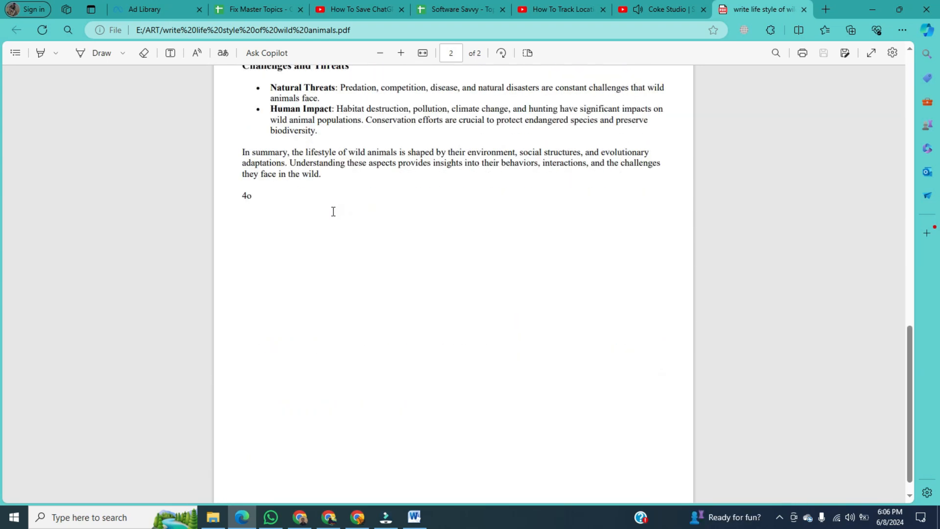